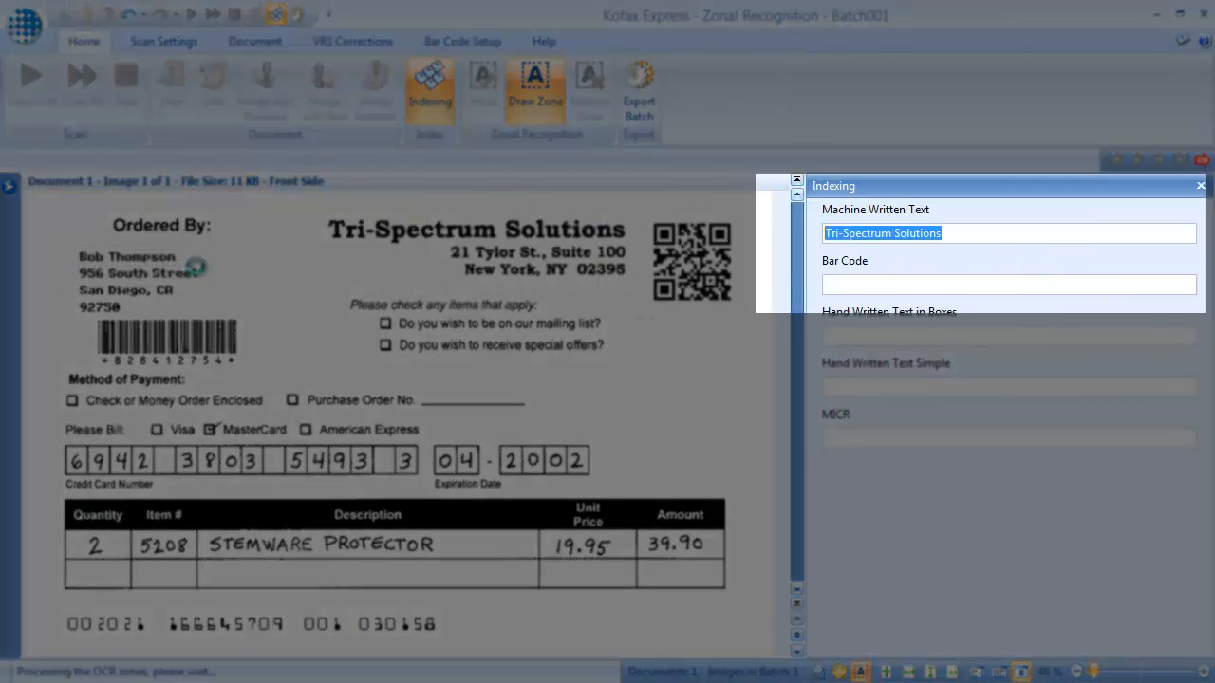
Leave indexing for the batch thumbnails and bring up the Bar Code Setup options.
click(463, 42)
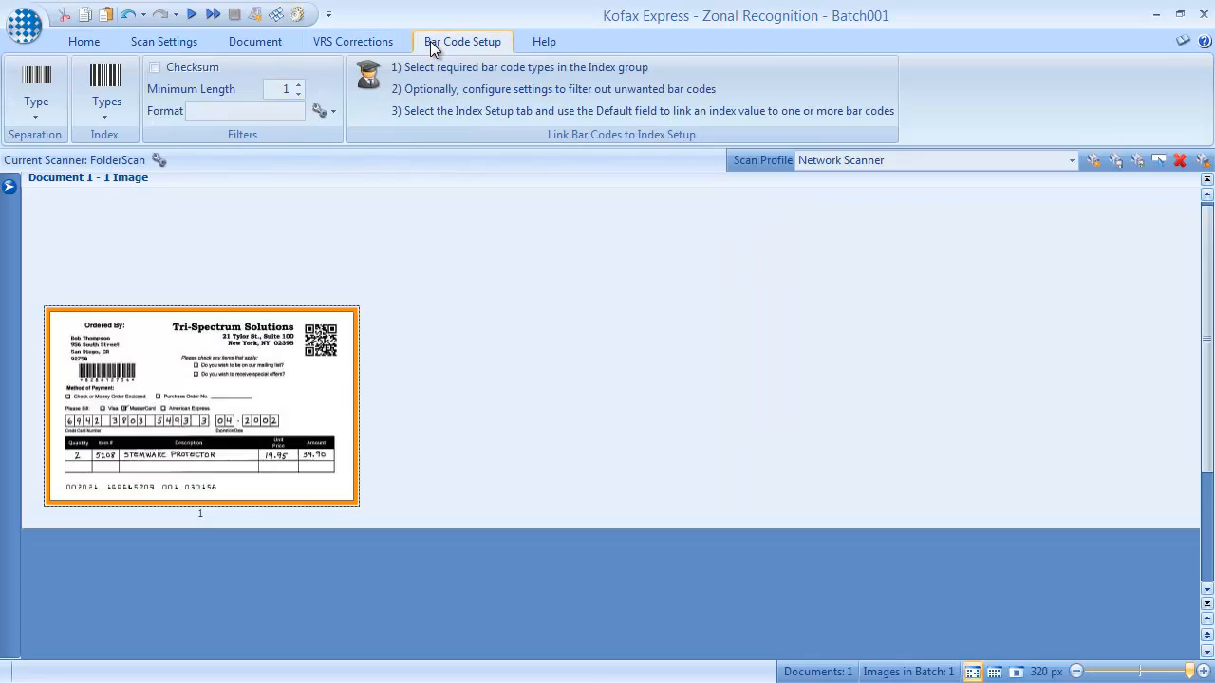
click(107, 91)
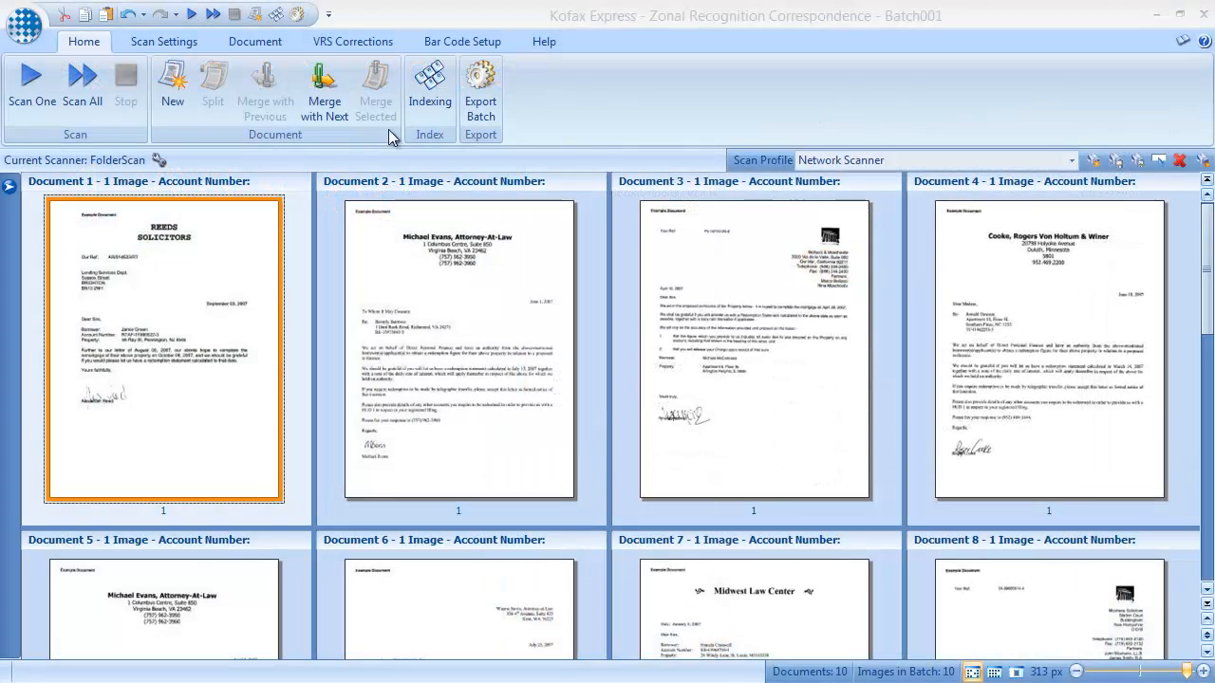
Index the correspondence letter, zoning its Your Ref number into Account Number.
click(429, 91)
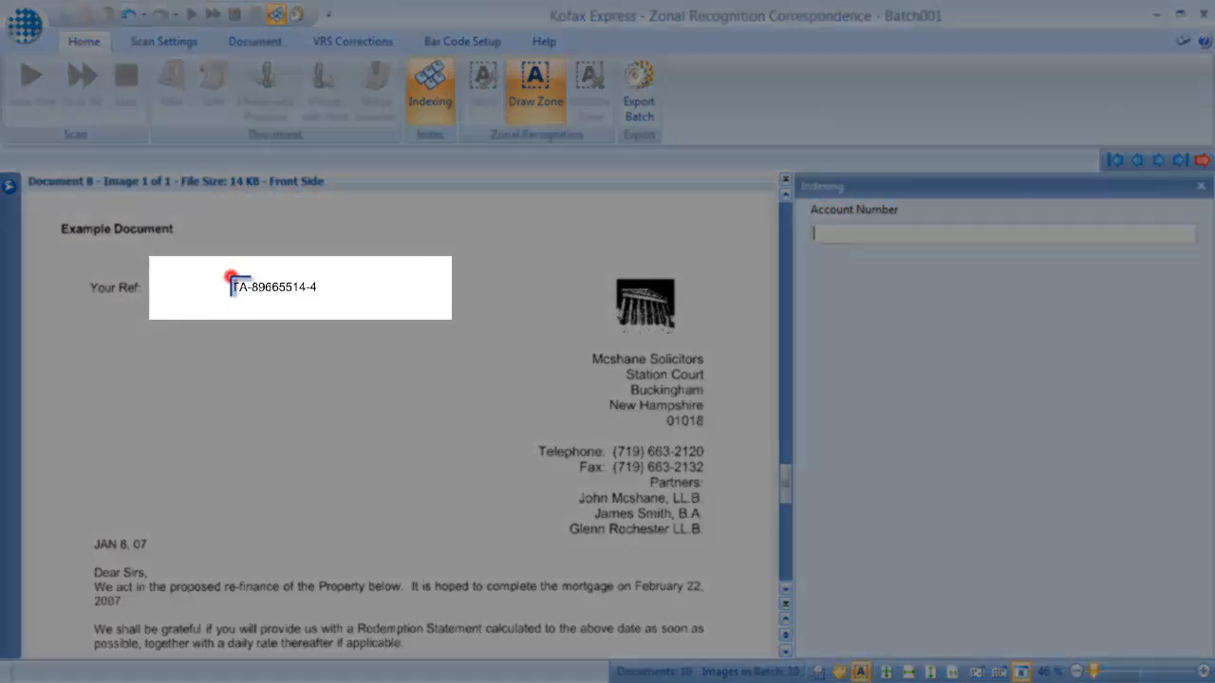
click(1180, 160)
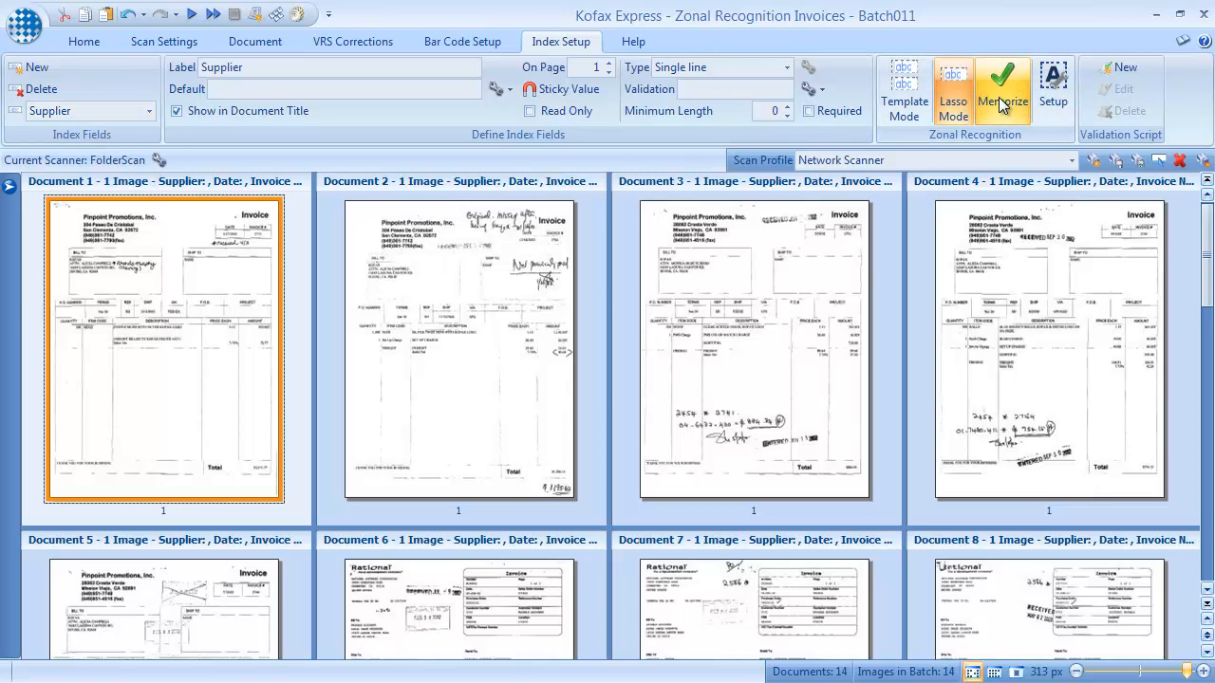
Index the first Pinpoint invoice, zoning Supplier, Date and Invoice Number.
click(83, 42)
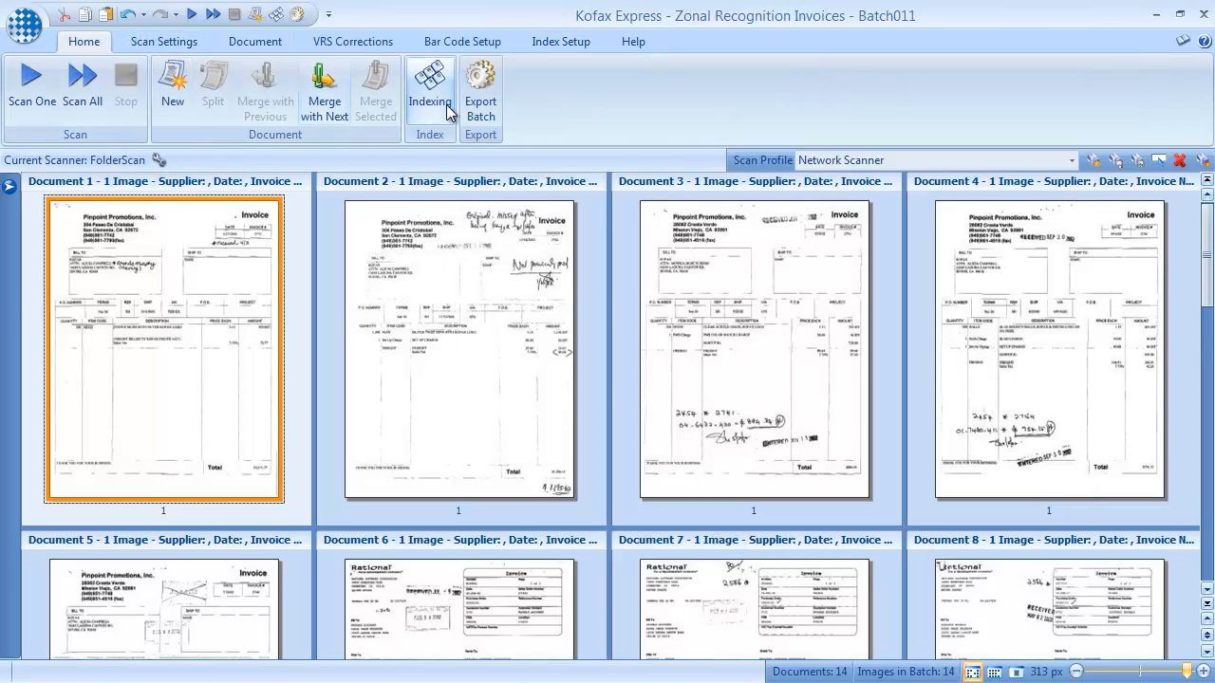
click(429, 91)
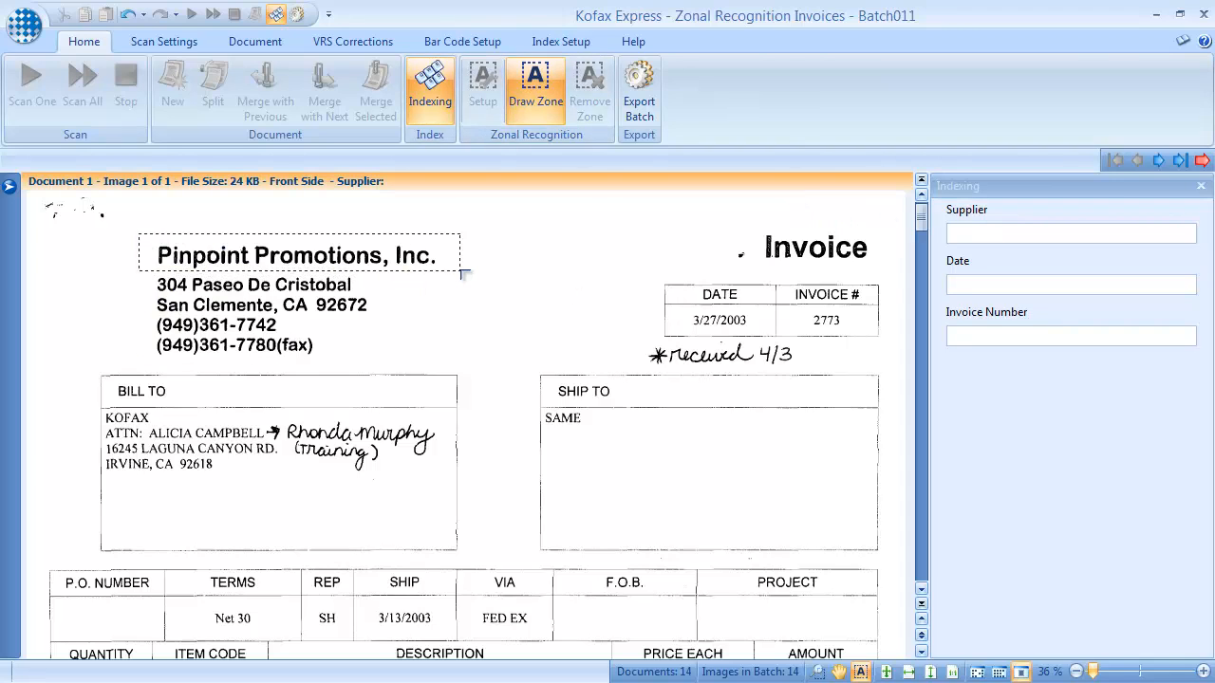
click(296, 251)
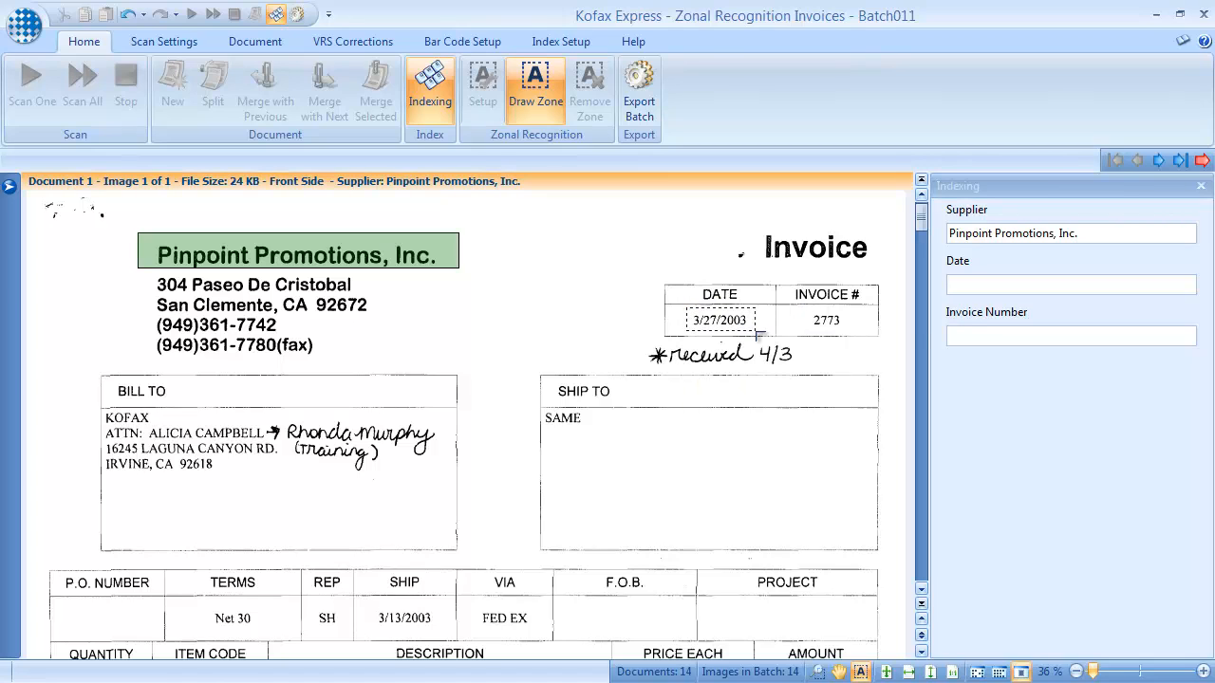
click(717, 319)
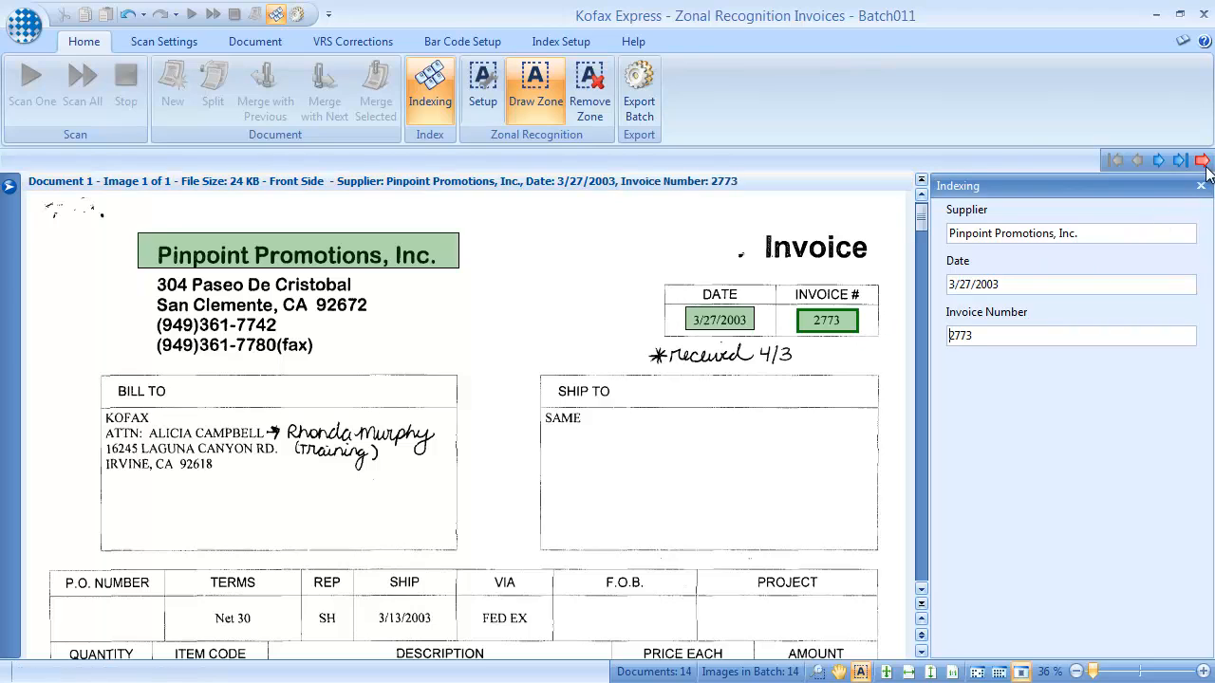
Step through the following invoices so the learned zones auto-fill their fields.
click(1203, 159)
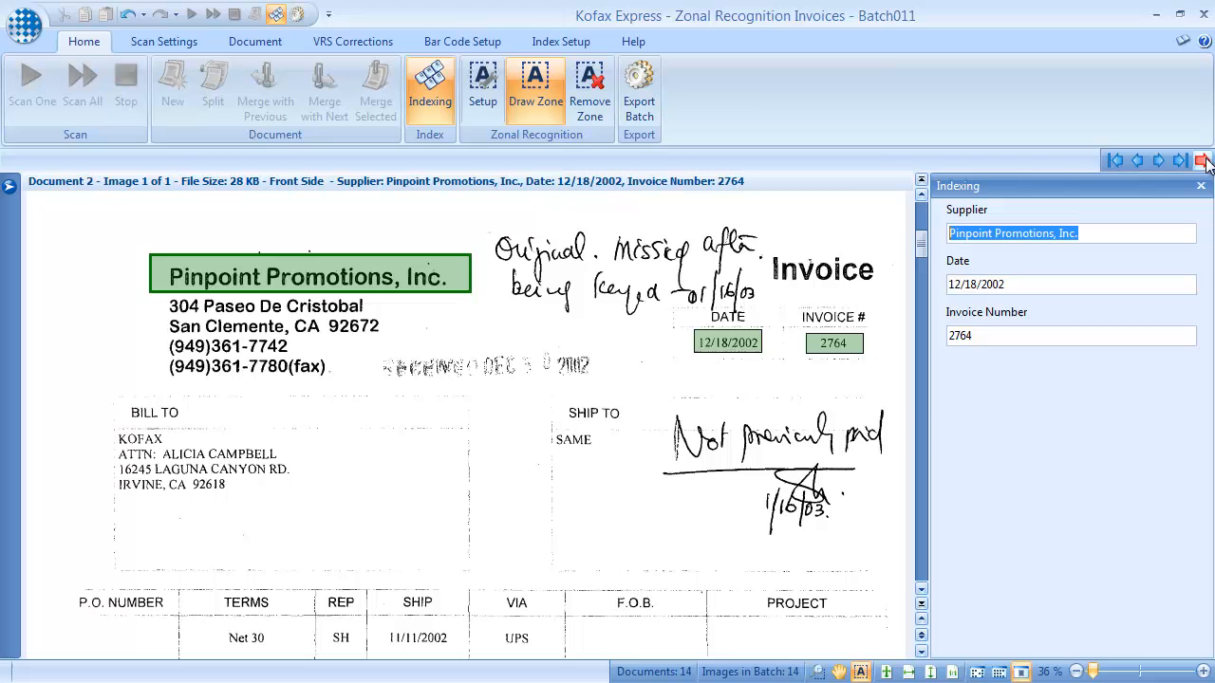
click(1203, 160)
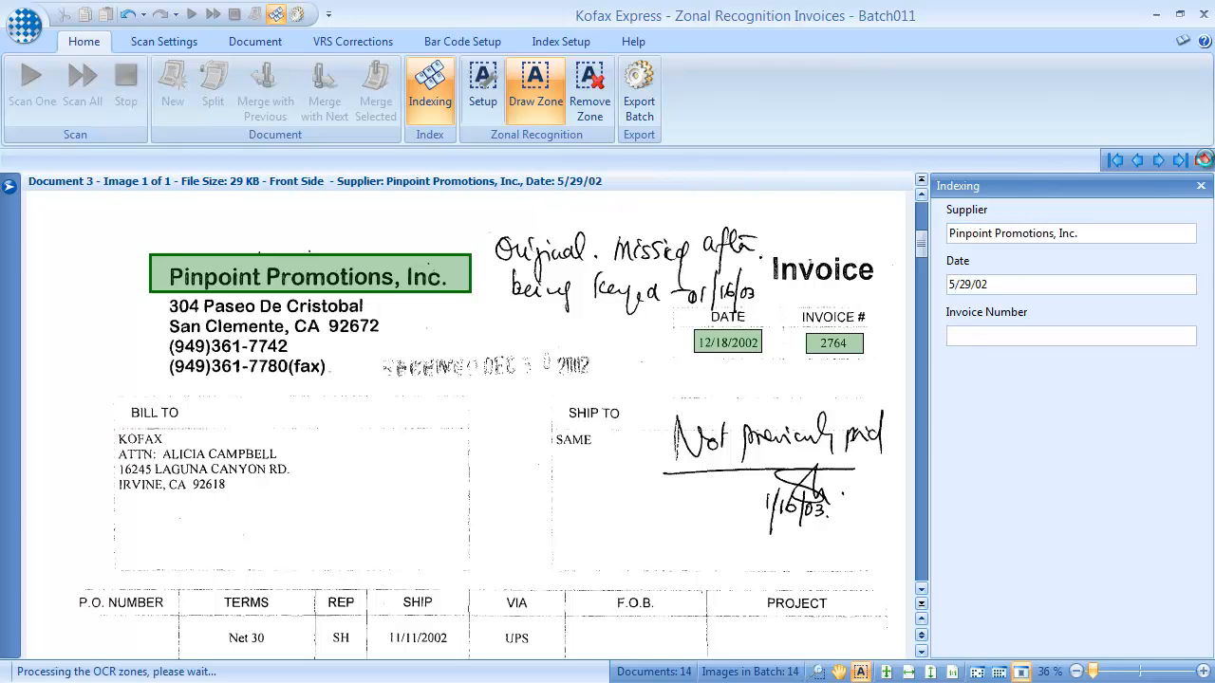
click(1199, 159)
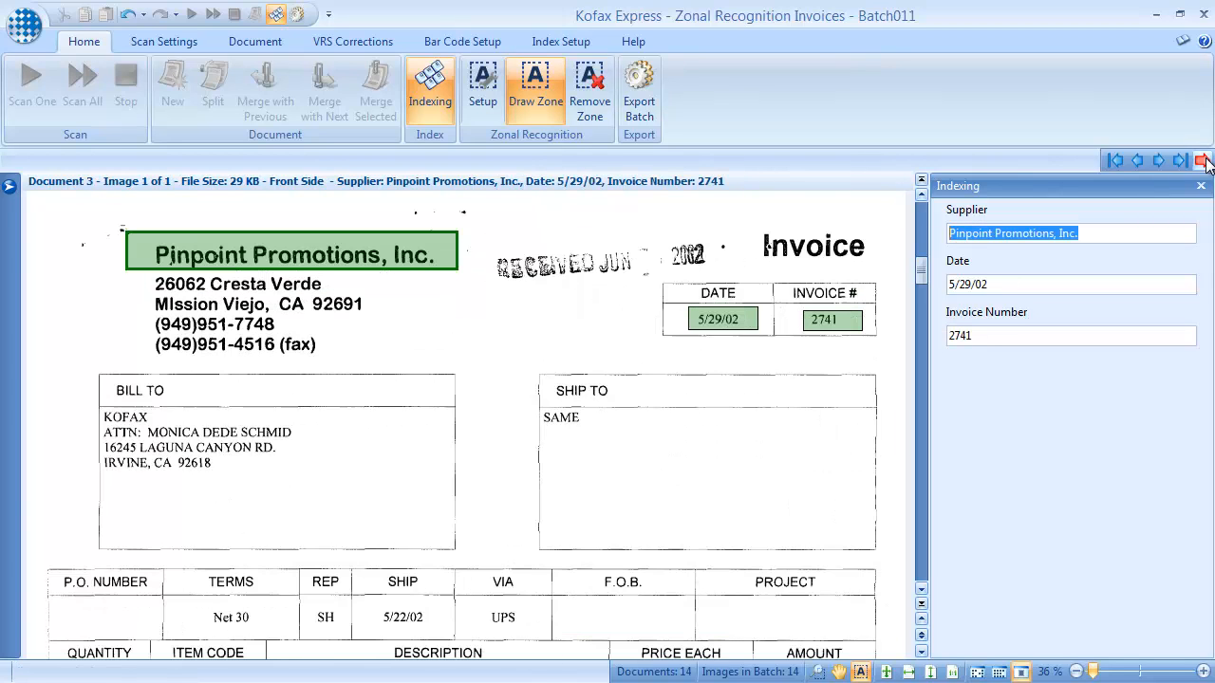
click(1157, 160)
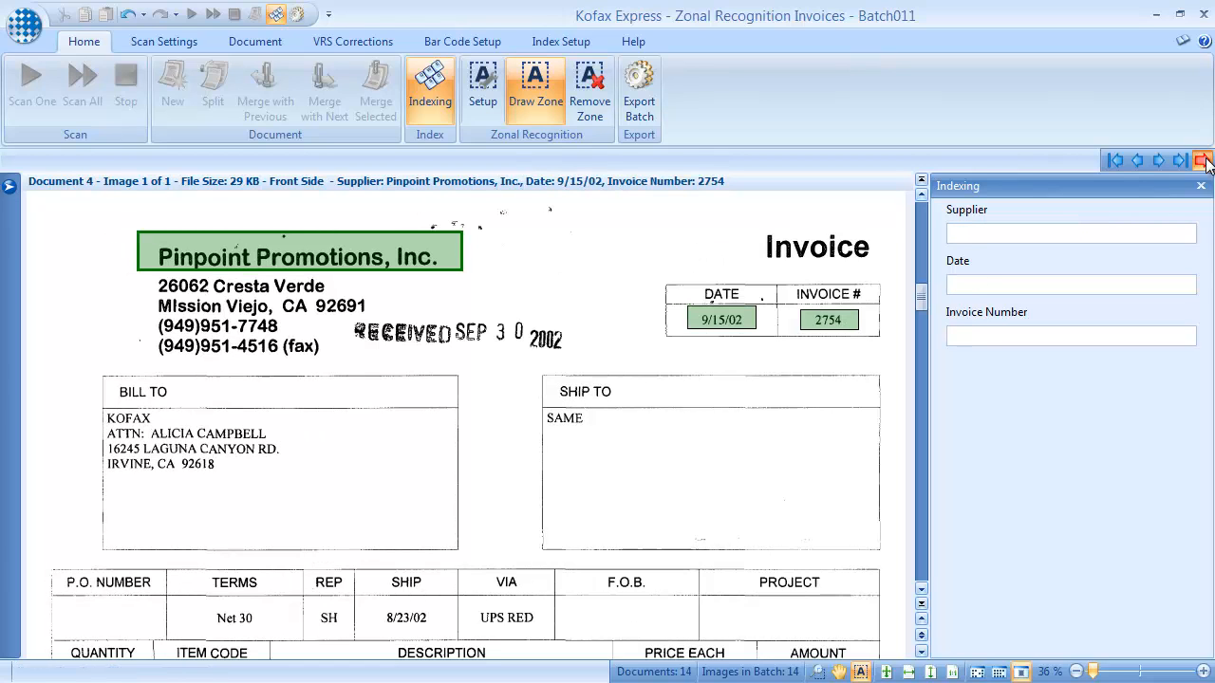
click(1203, 160)
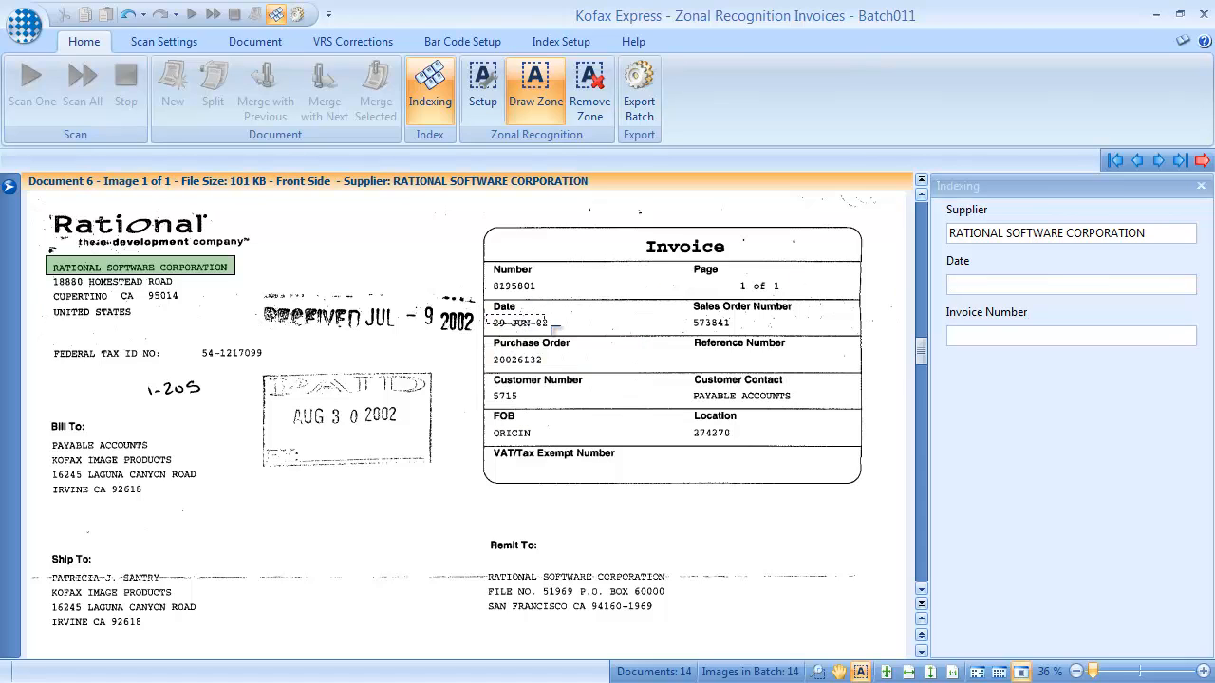
Zone invoice number and date on the first Rational invoice, then auto-index invoices six to ten.
click(520, 322)
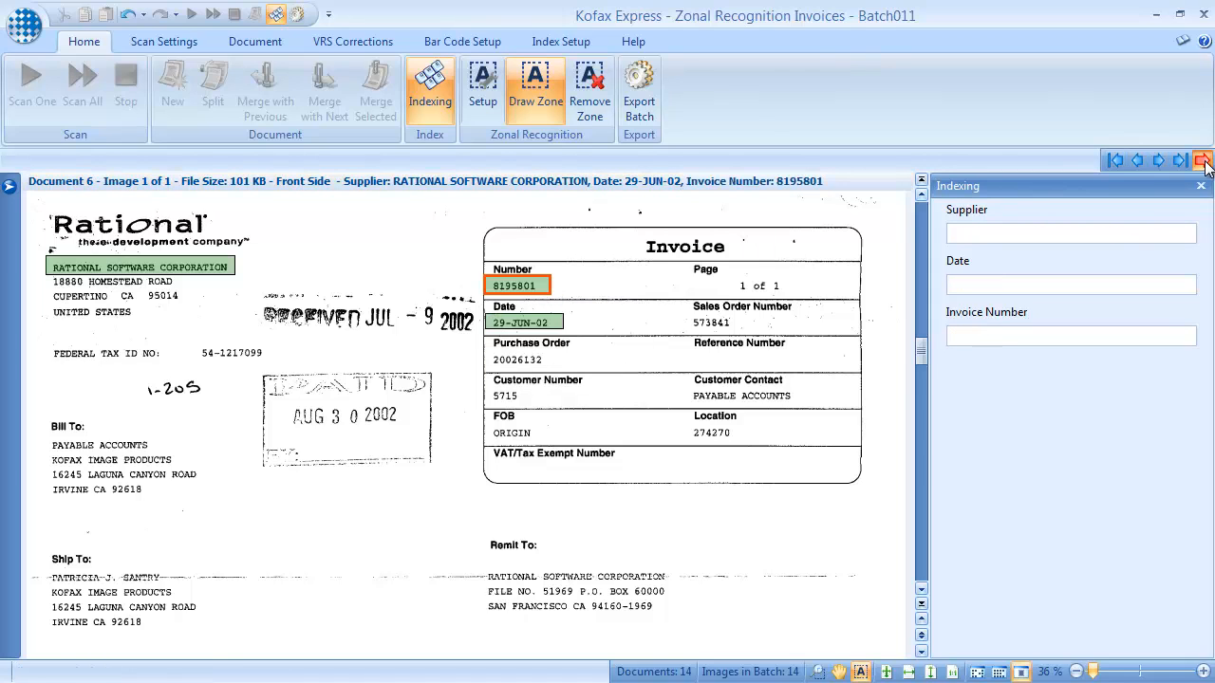
click(1180, 159)
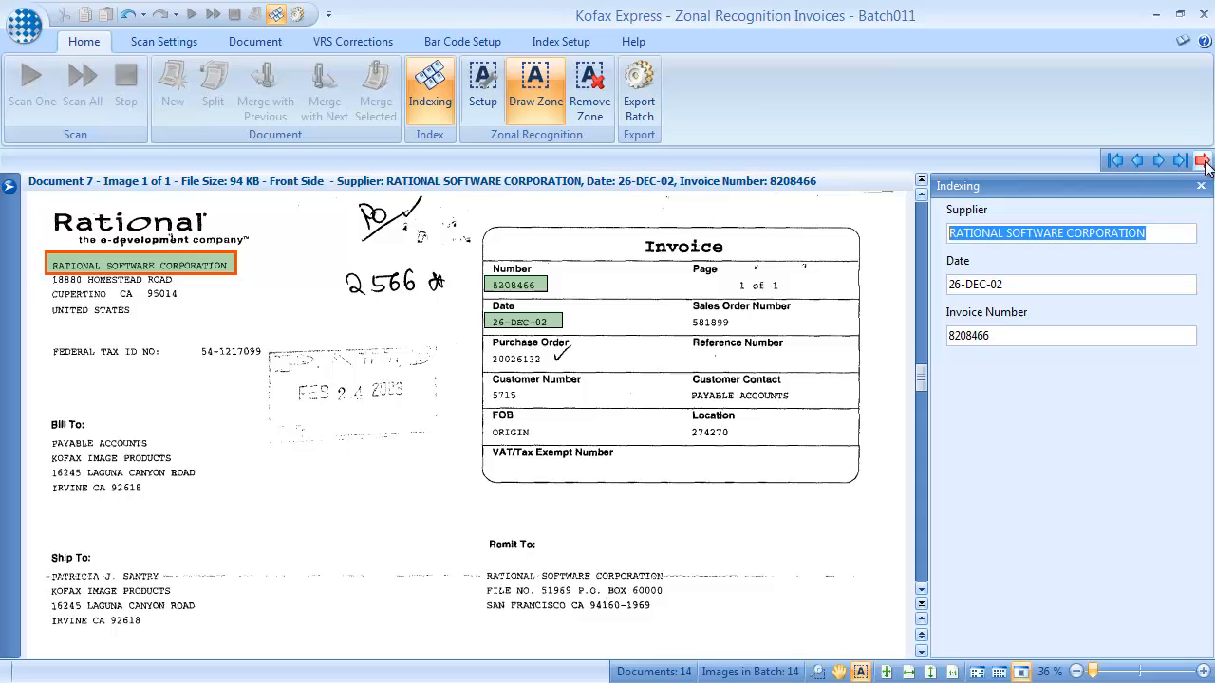
click(1158, 159)
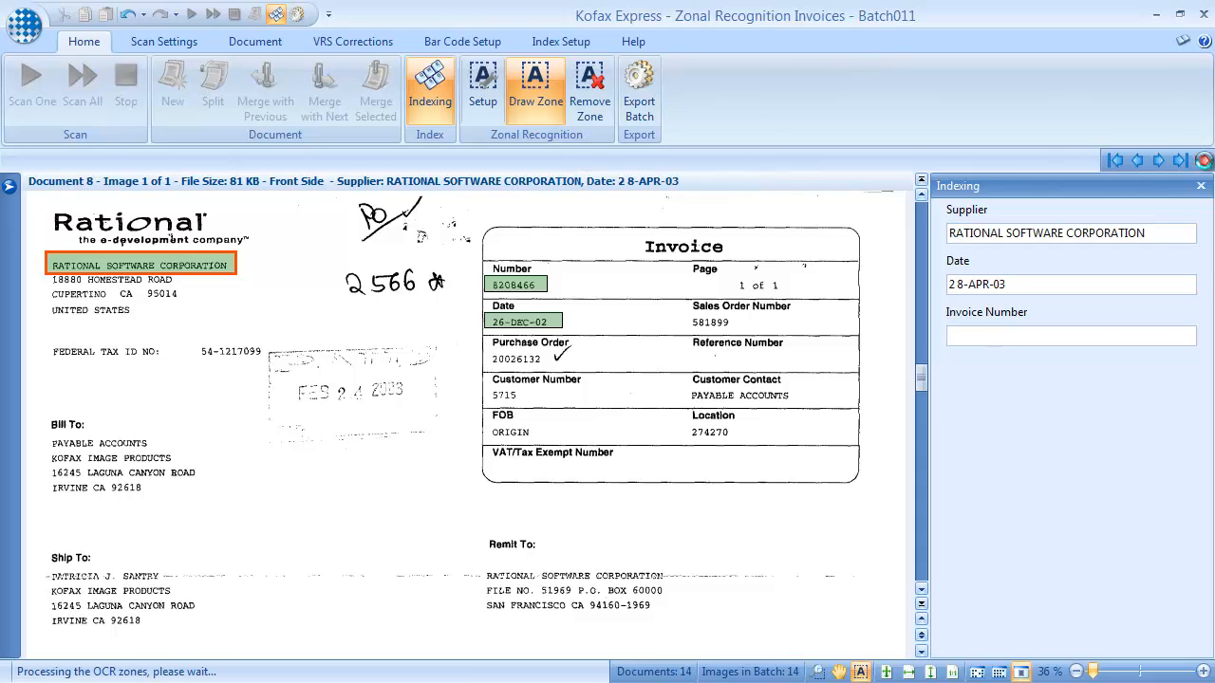
click(1204, 159)
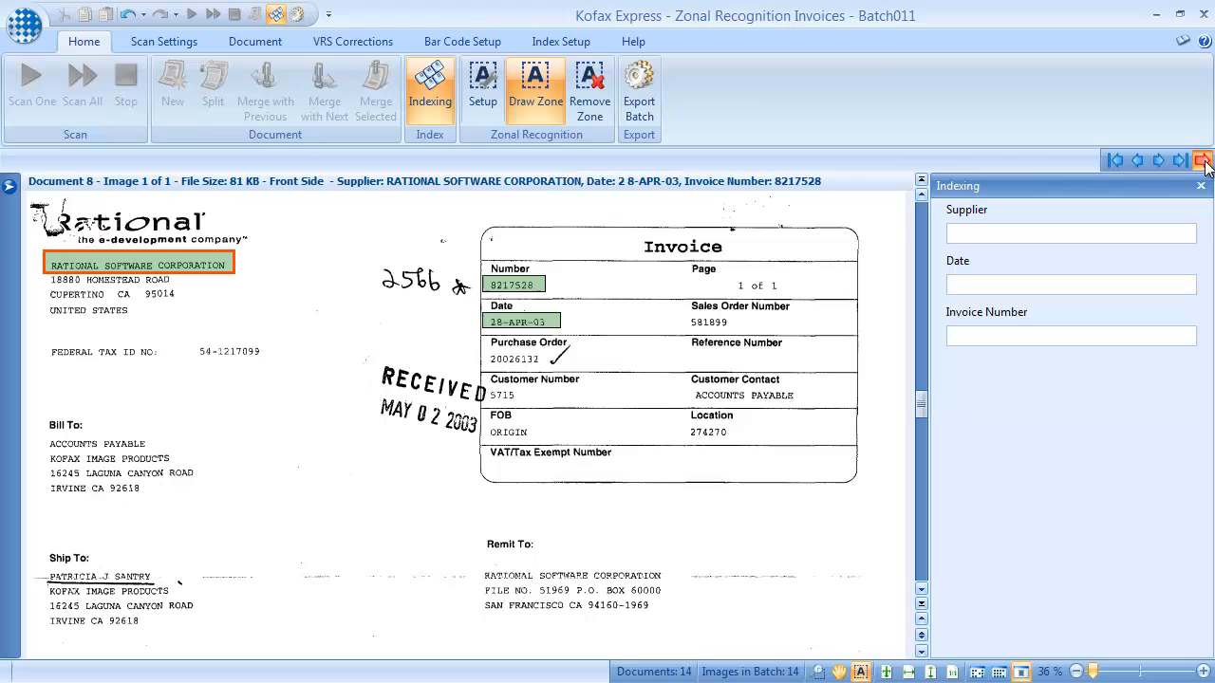
click(1158, 159)
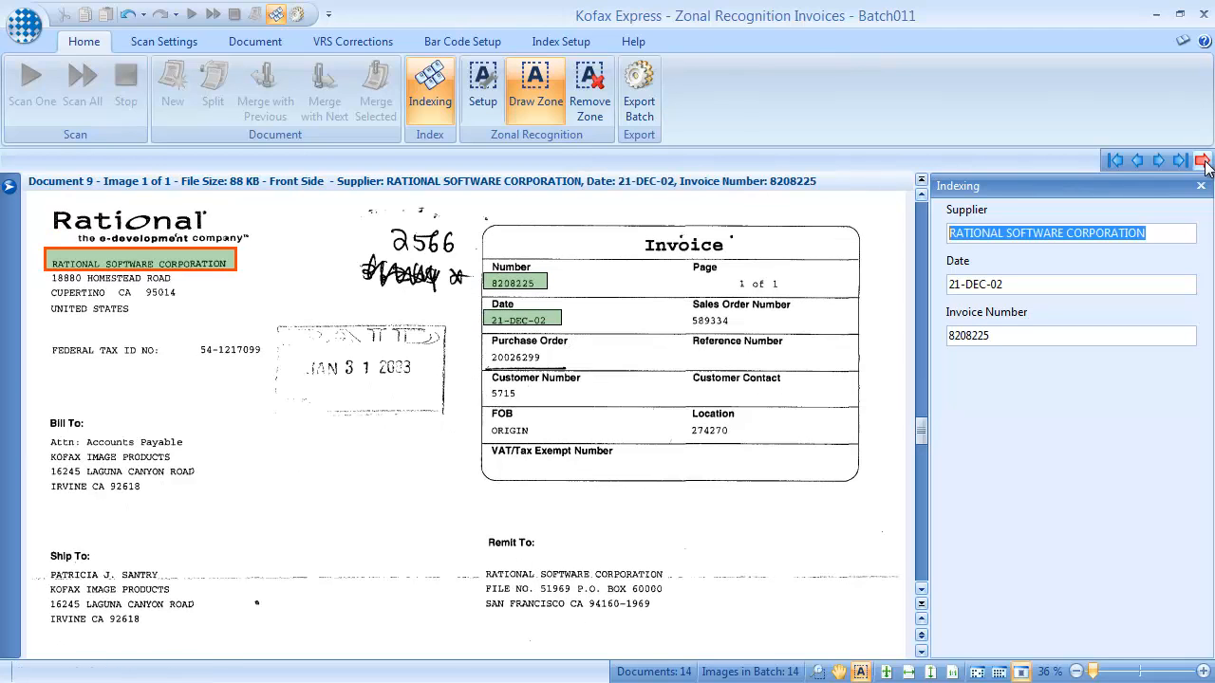
click(1201, 160)
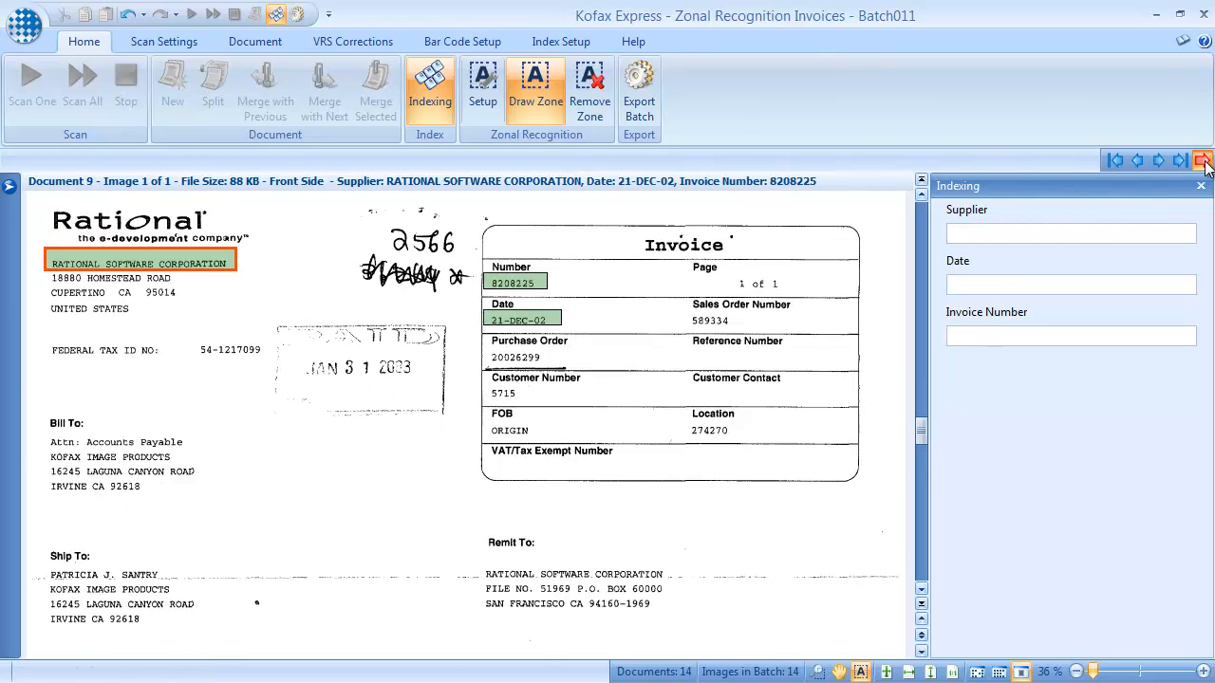
click(1180, 159)
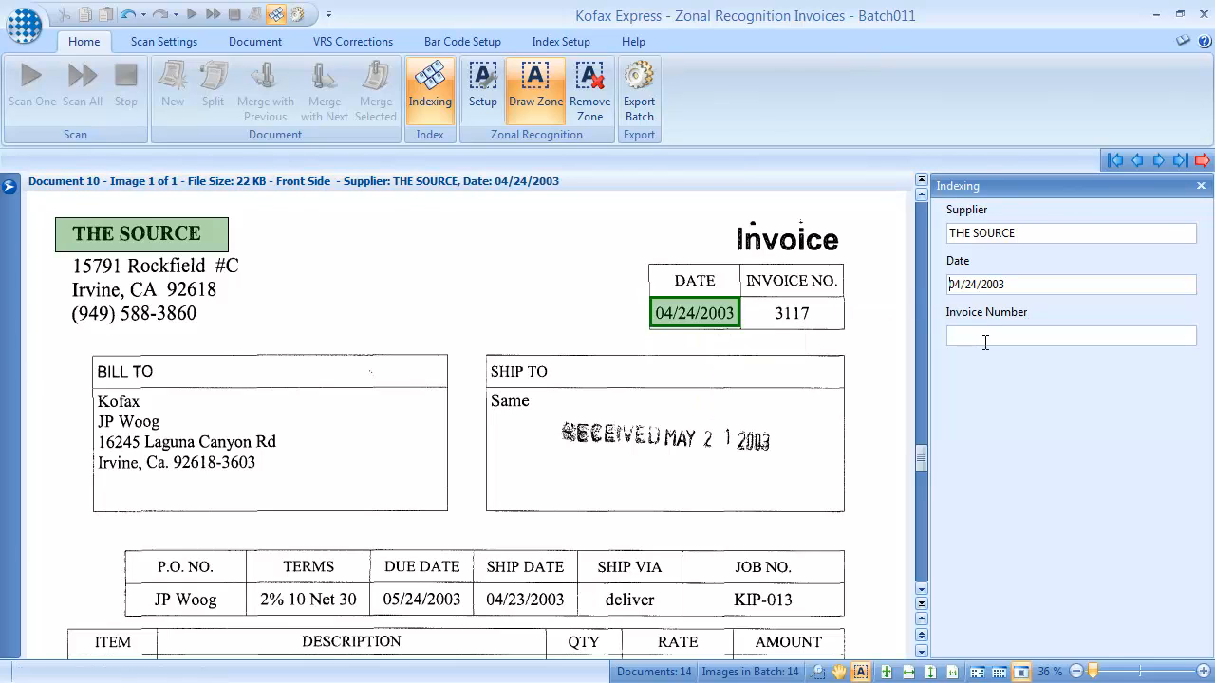
Fill the missing Invoice Number, index the remaining invoices to completion and close Batch011.
click(790, 313)
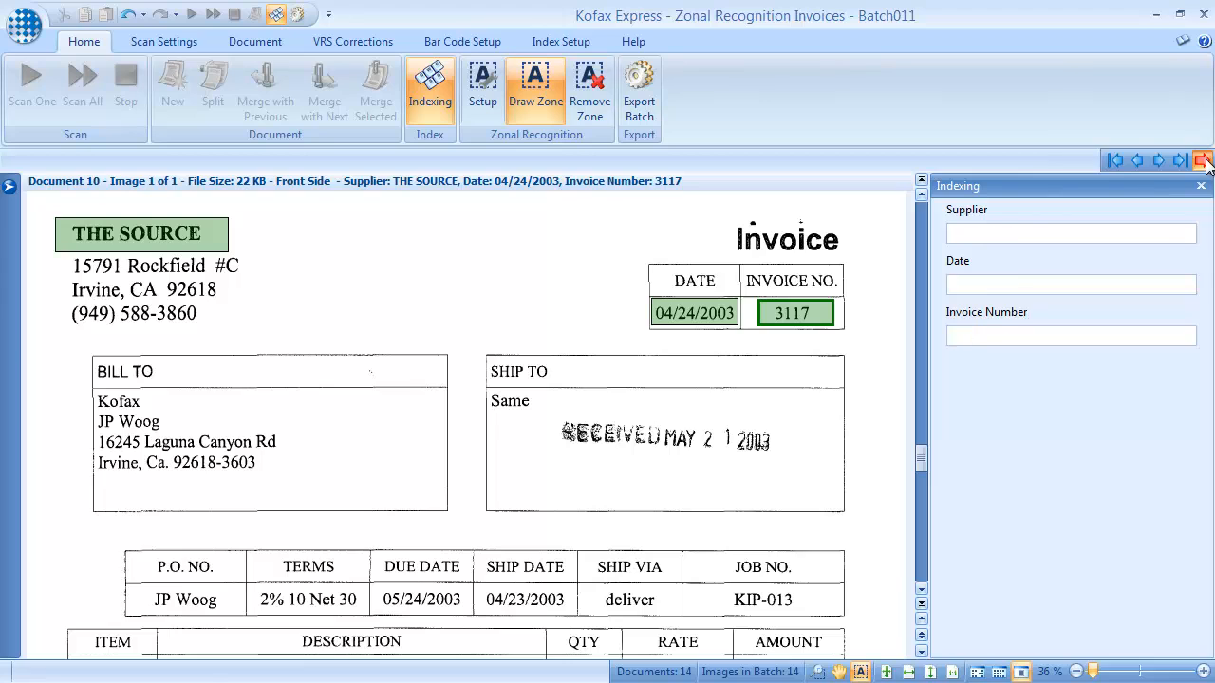
click(1180, 159)
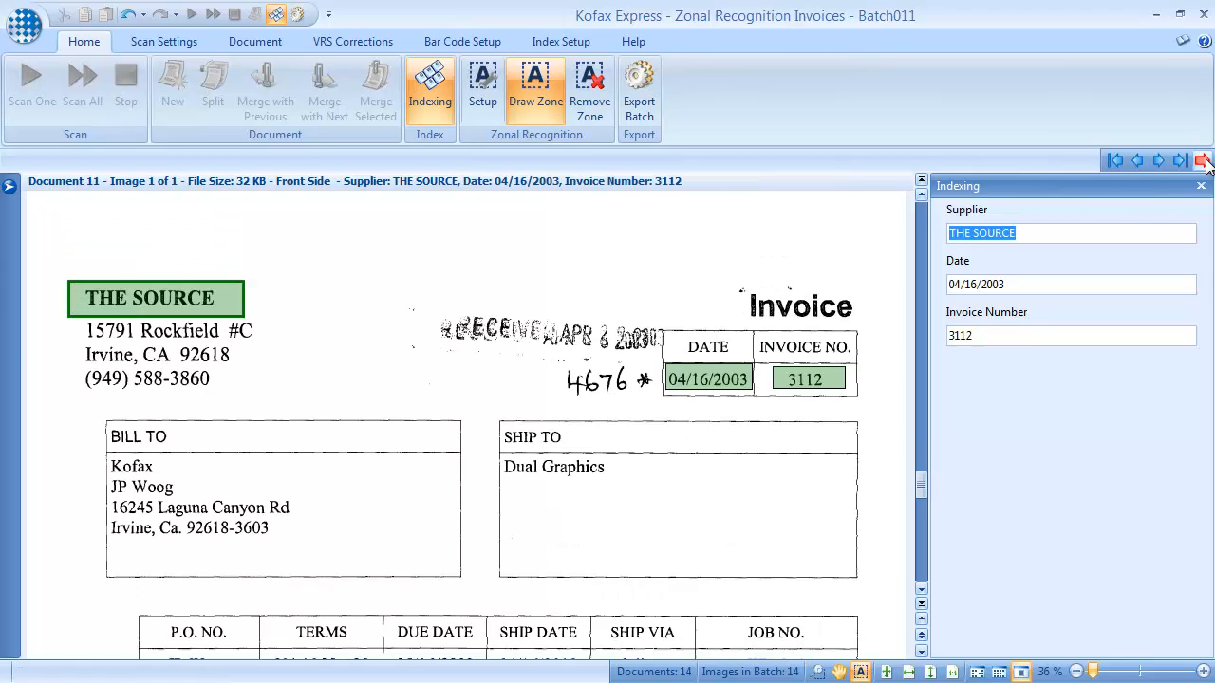
click(1181, 159)
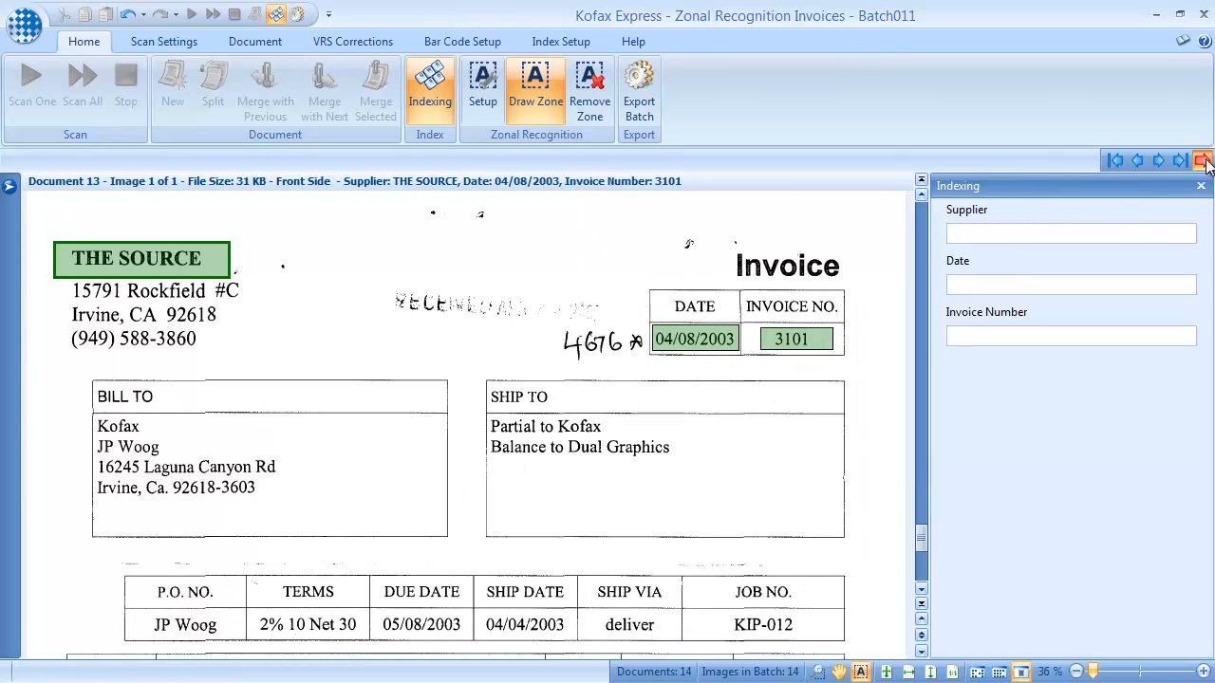
click(1158, 159)
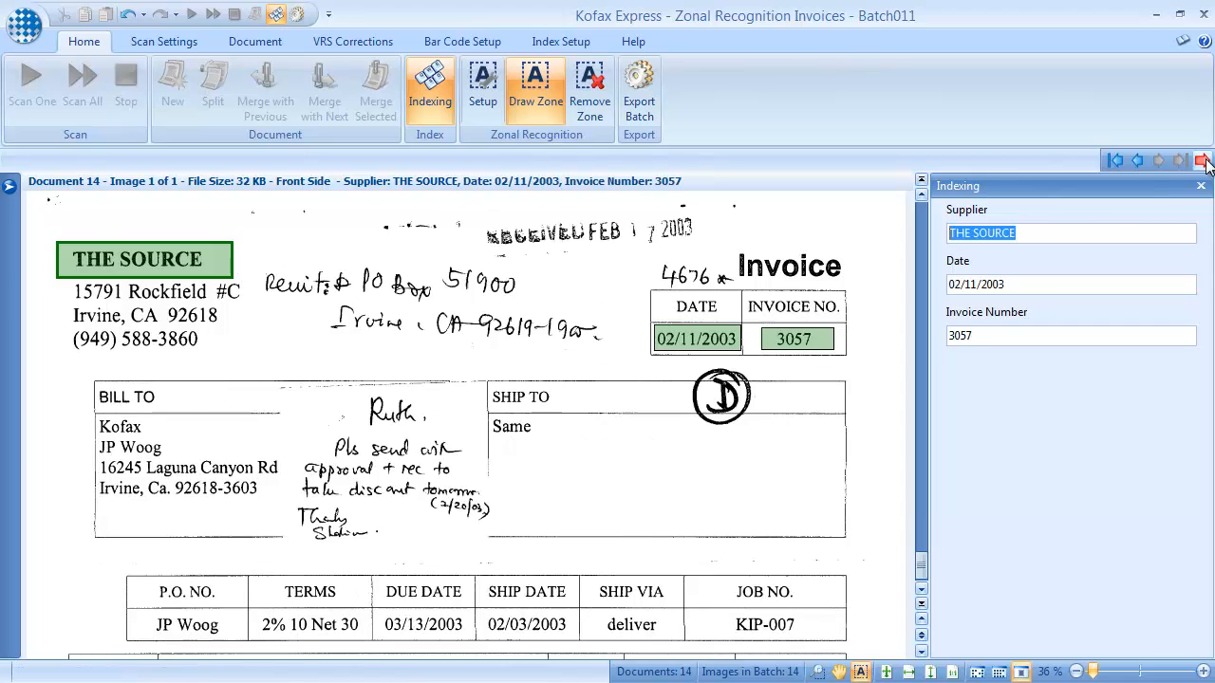
click(1199, 159)
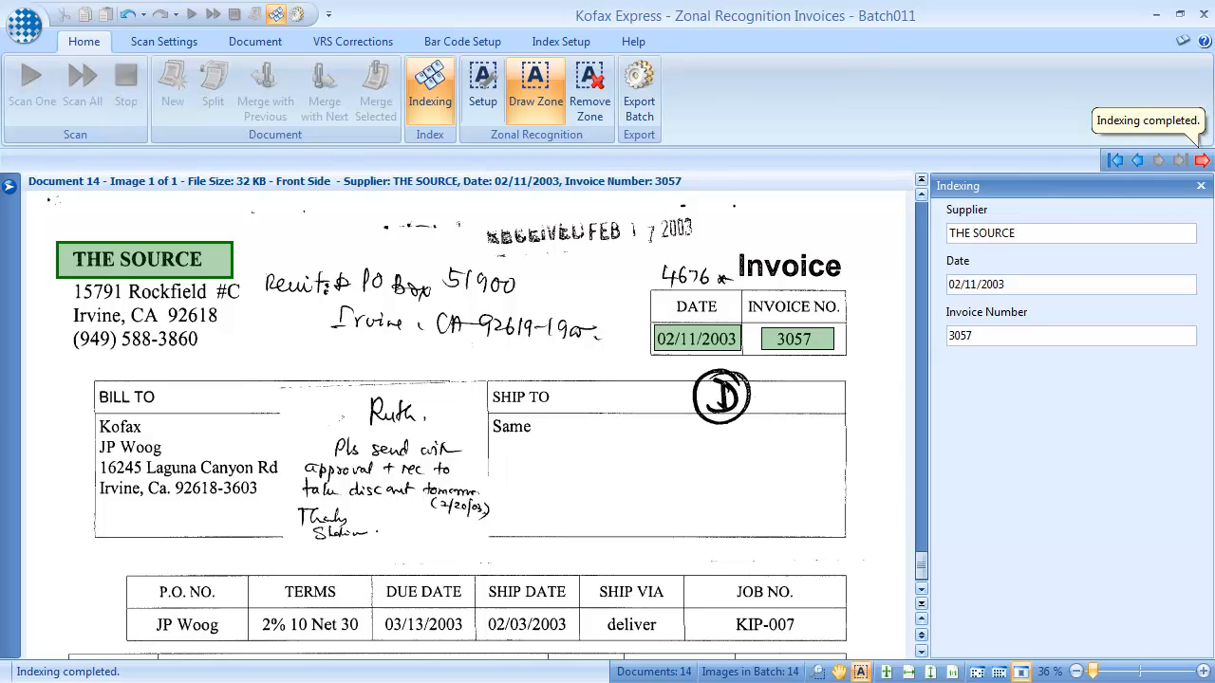
click(562, 42)
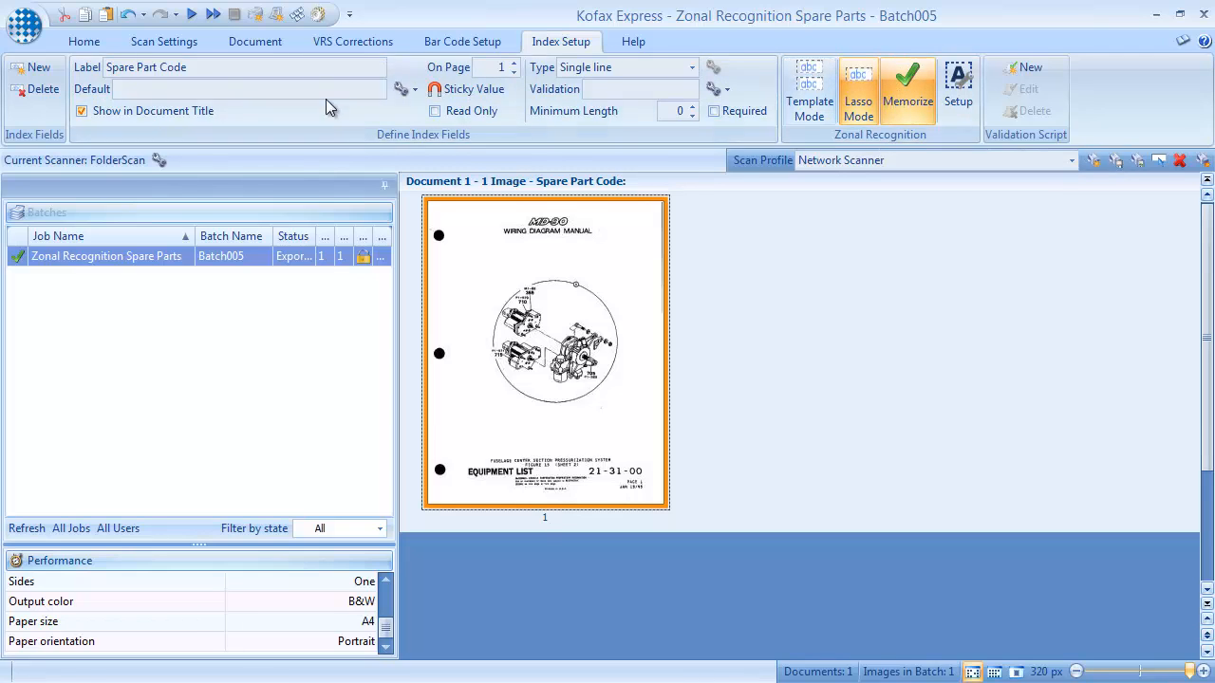
Save the Spare Part Code lasso zone as a template in Template Mode and start a new batch.
click(607, 85)
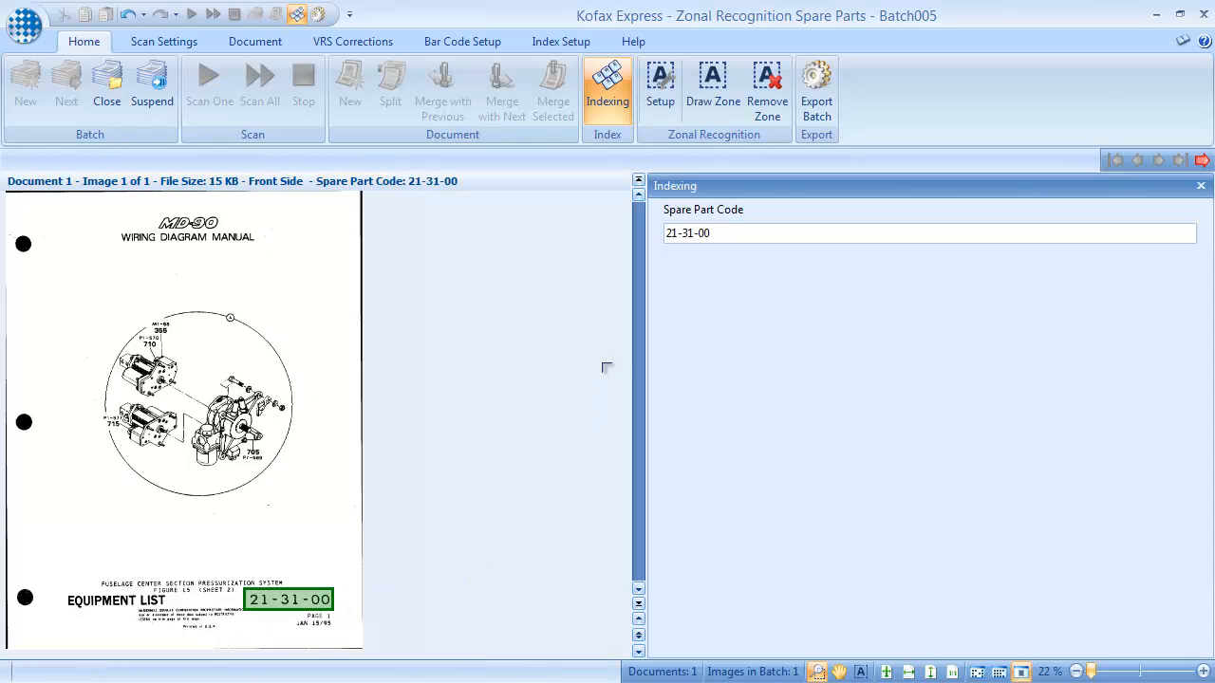
click(562, 42)
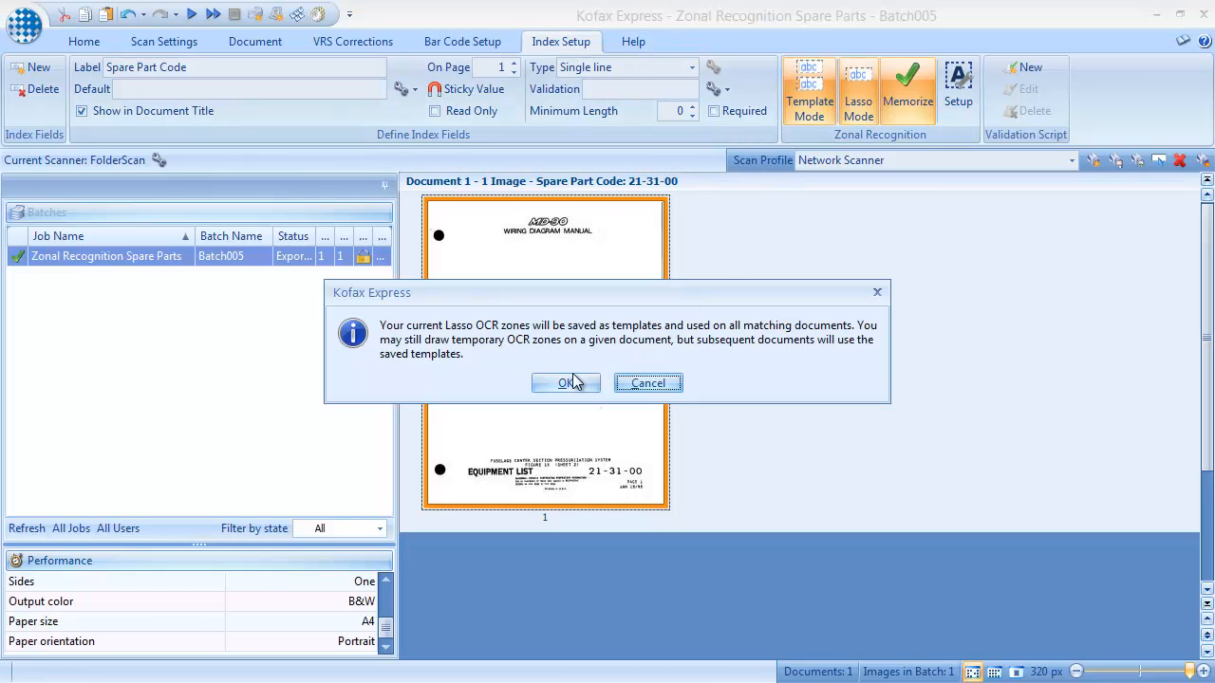
mouse_move(565, 384)
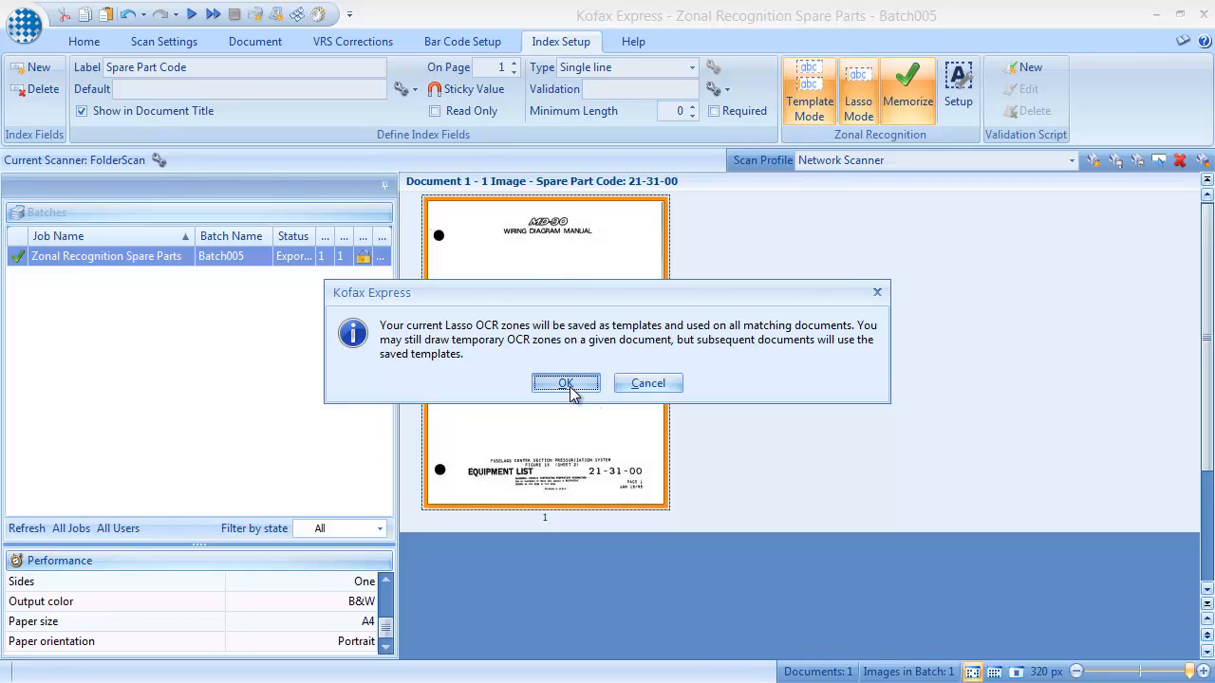
click(565, 384)
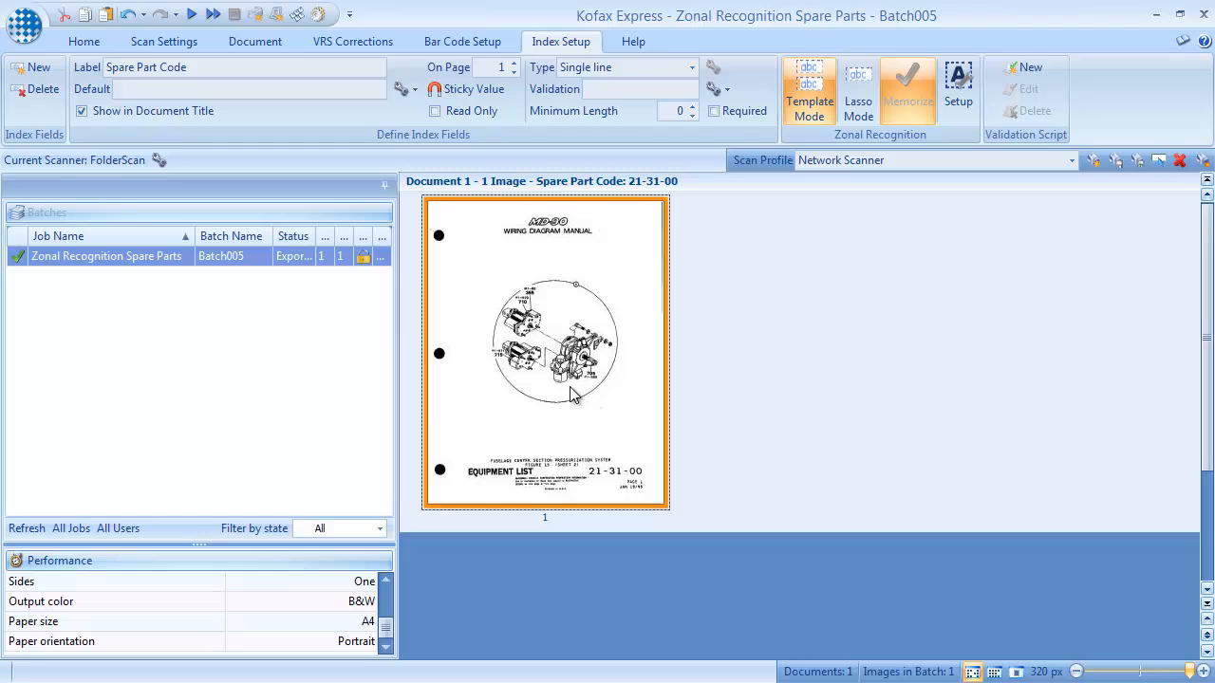
click(83, 42)
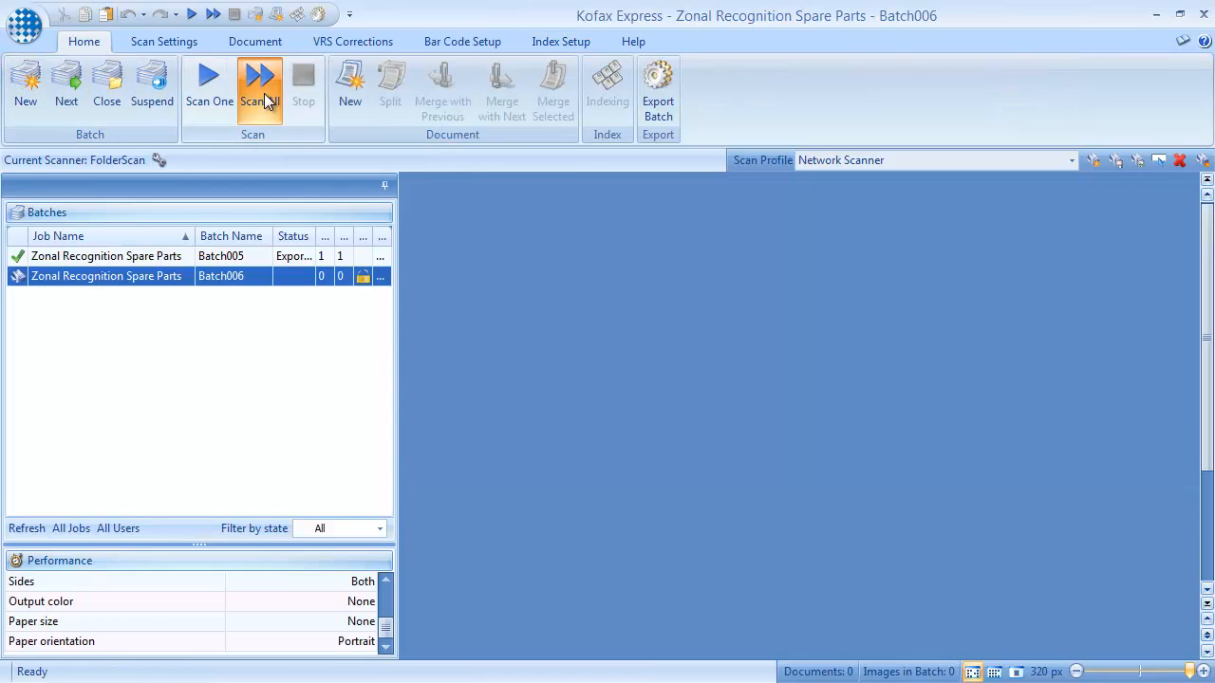
Scan all twelve schematics into Batch006 and review their auto-captured spare part codes.
click(258, 83)
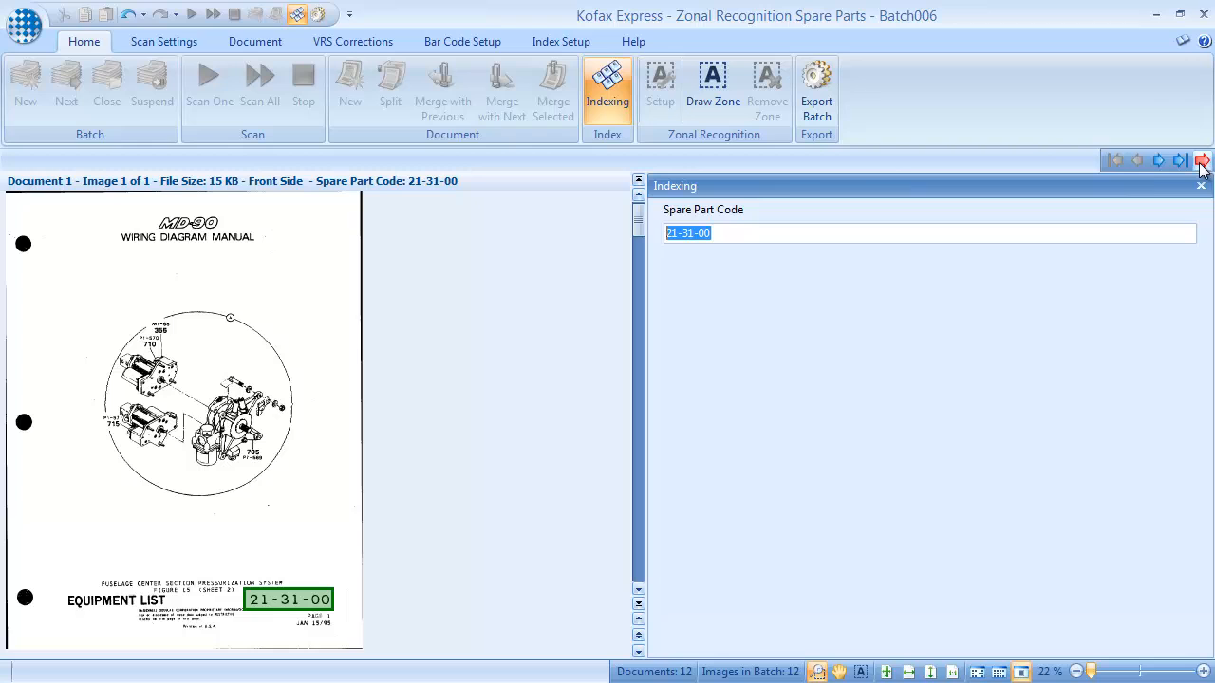
click(1203, 160)
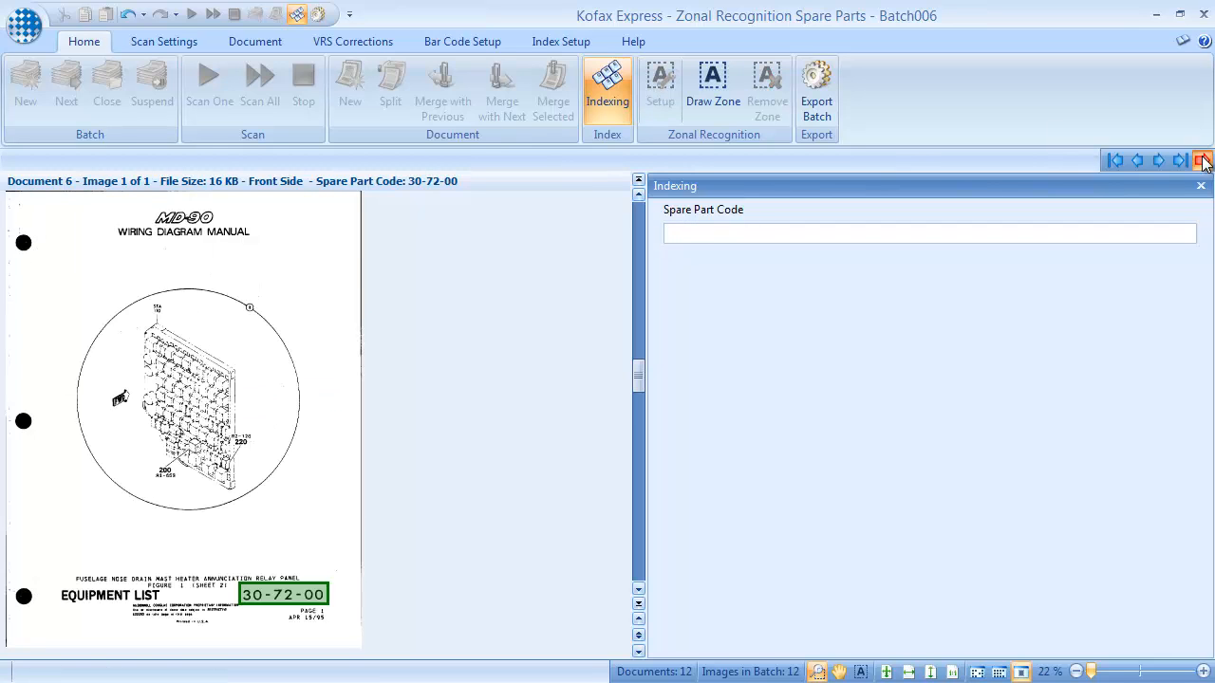
click(1180, 160)
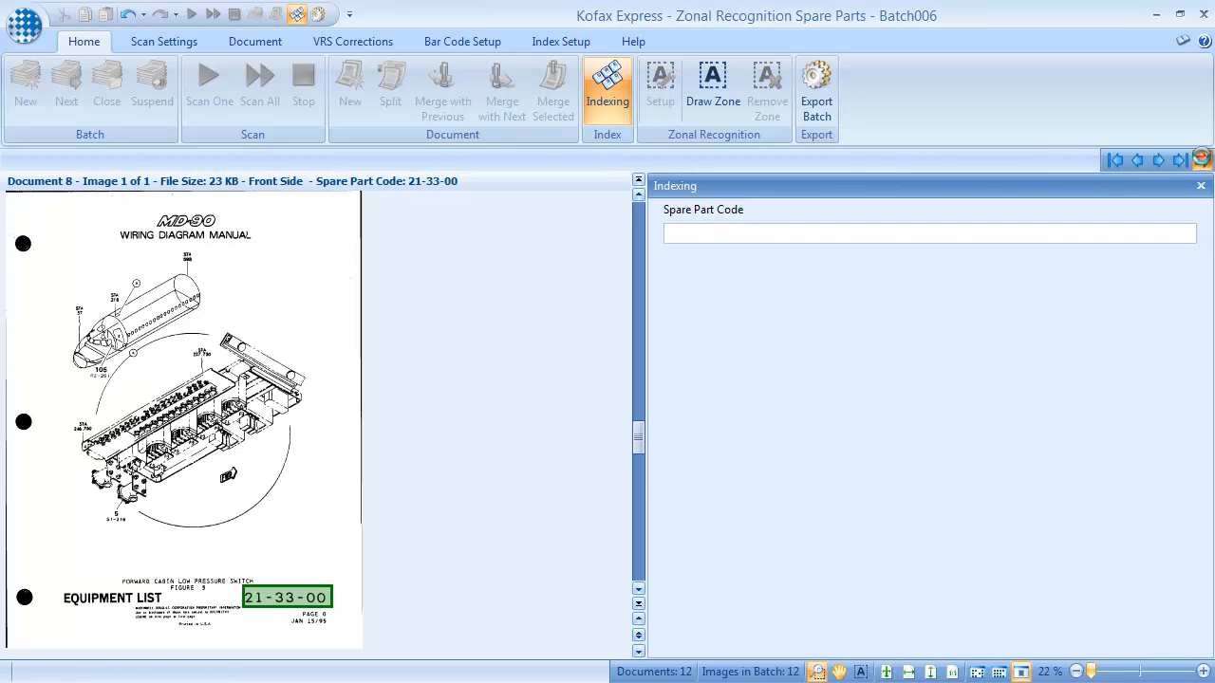
click(65, 86)
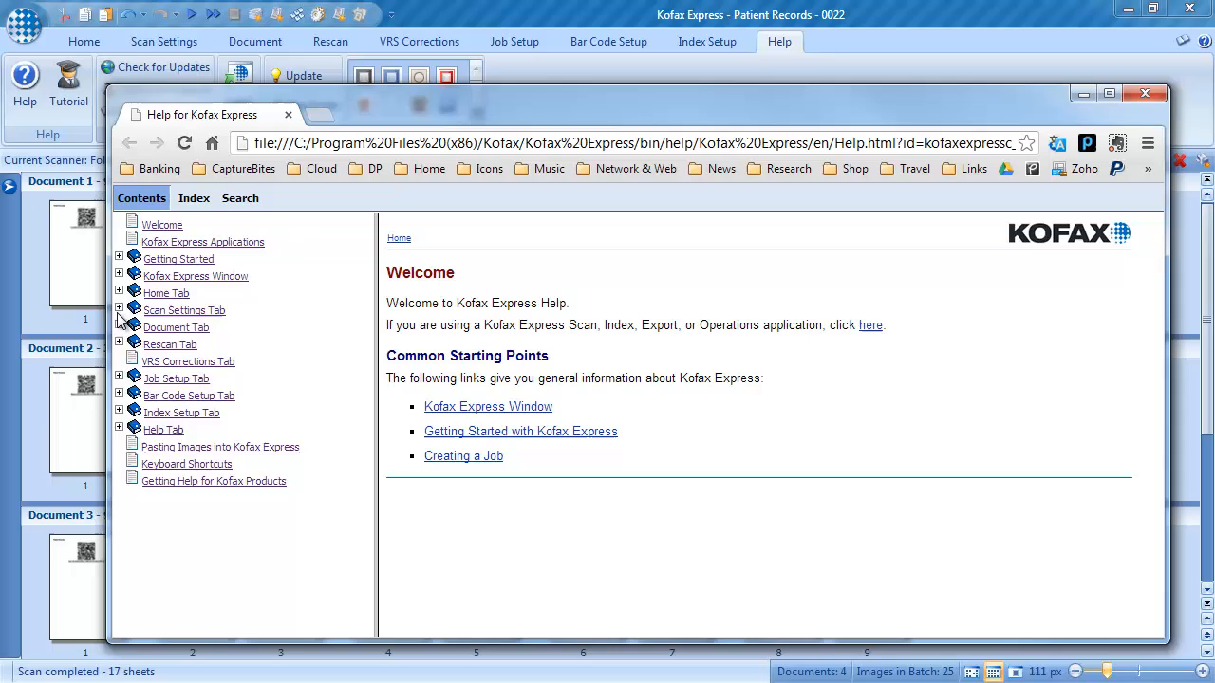
View the Selecting a Scanner and Using FolderScan help topics.
click(186, 311)
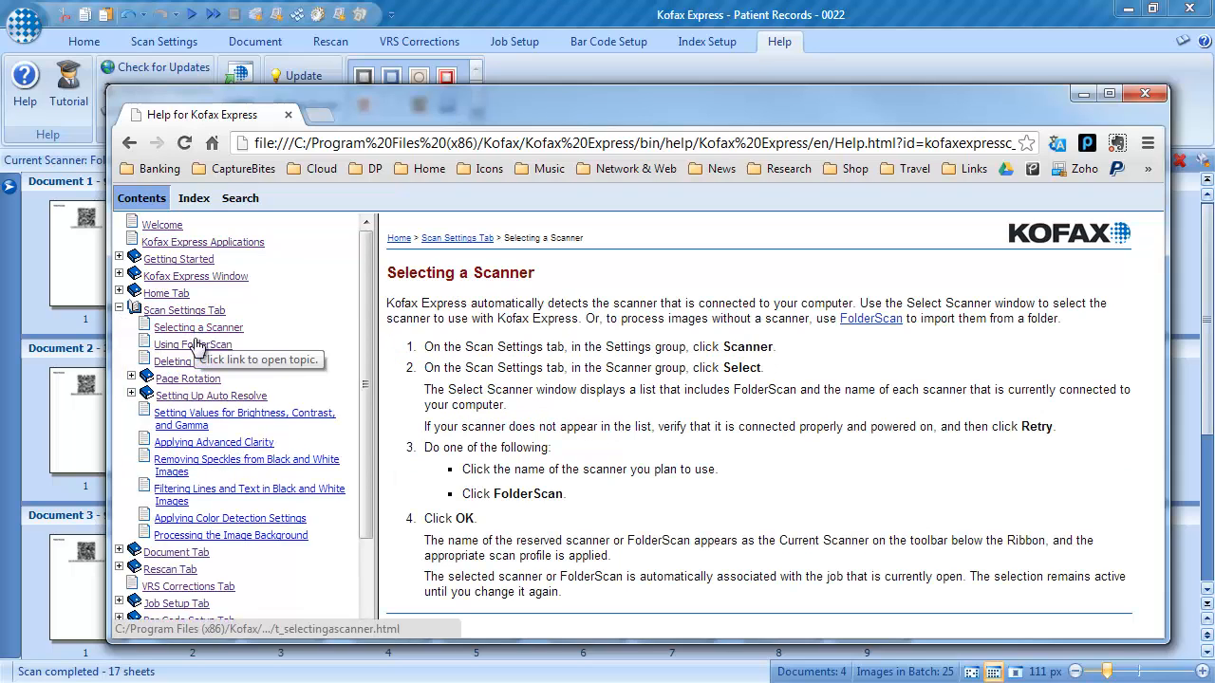
click(194, 345)
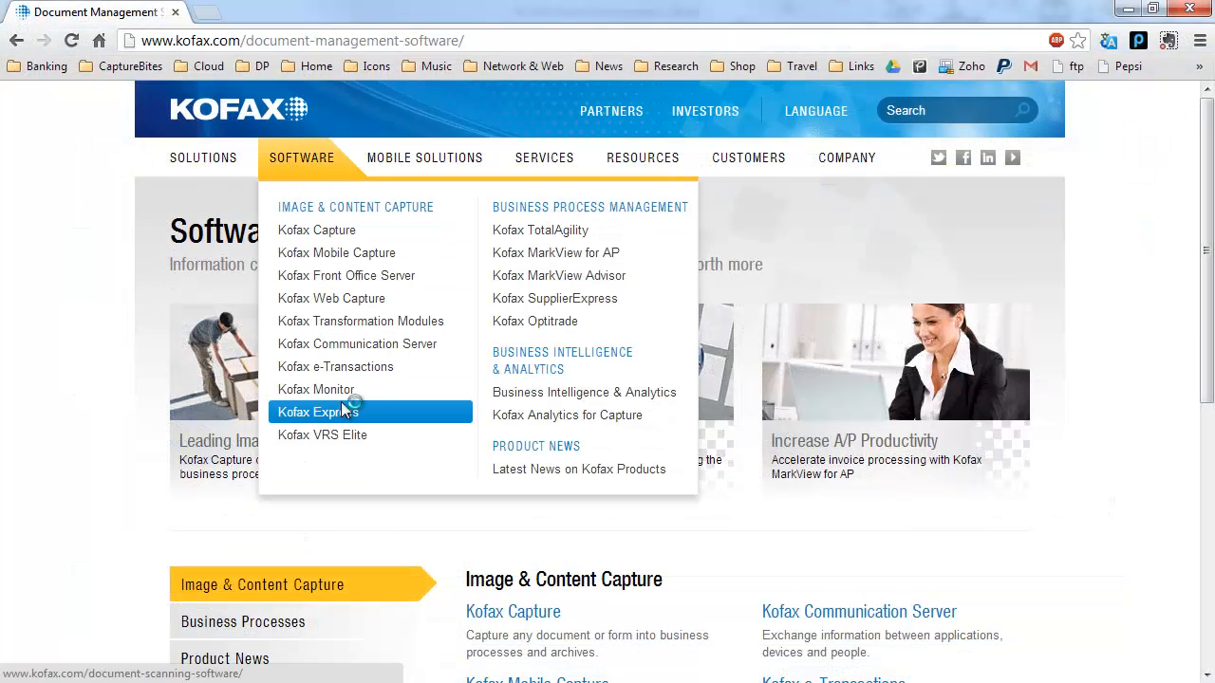
Reach the Kofax Express trial request form and start on the First Name field.
click(319, 412)
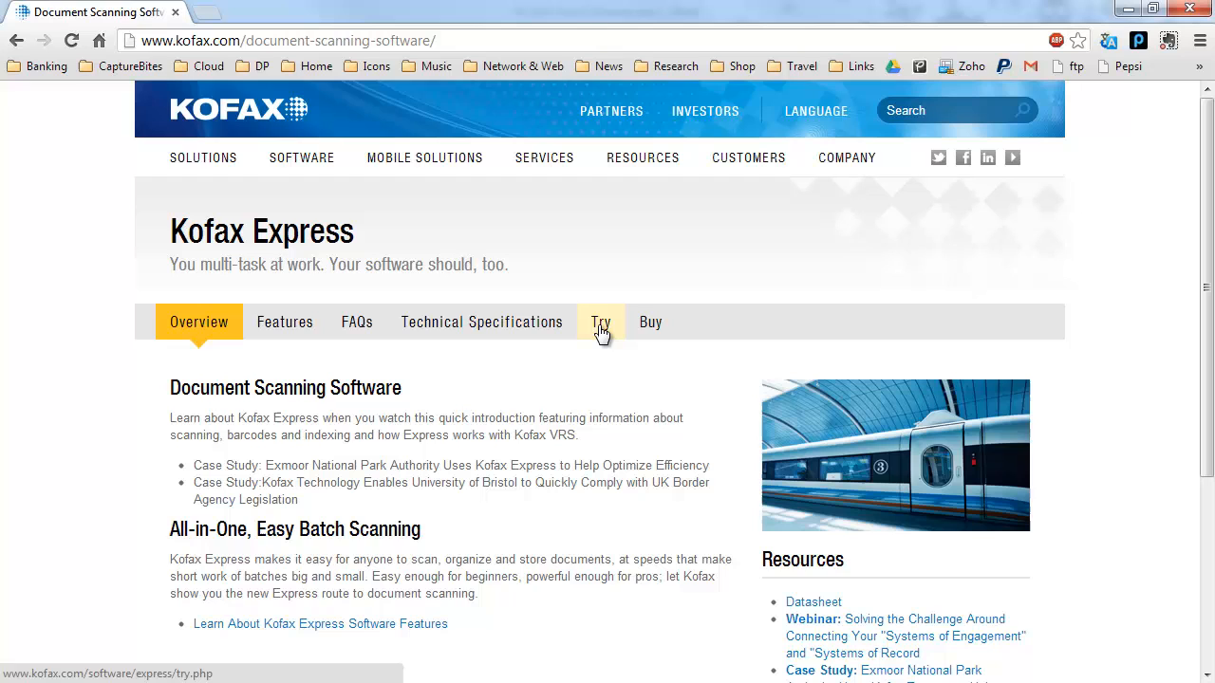
click(600, 323)
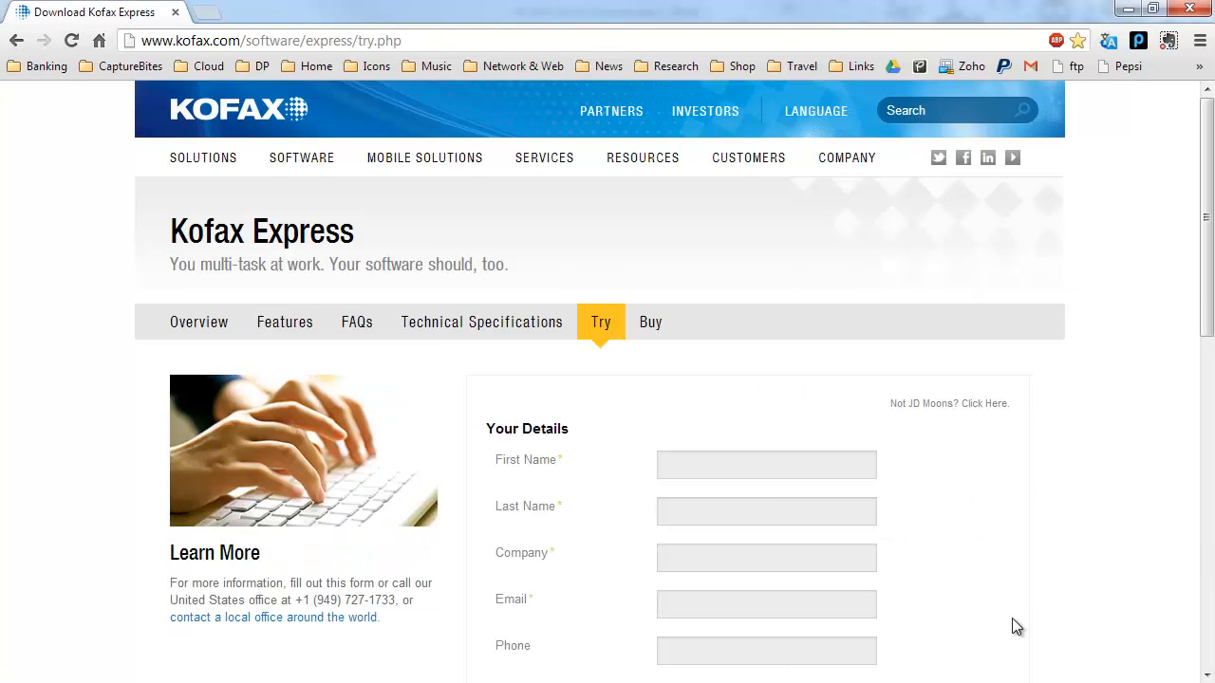
click(767, 463)
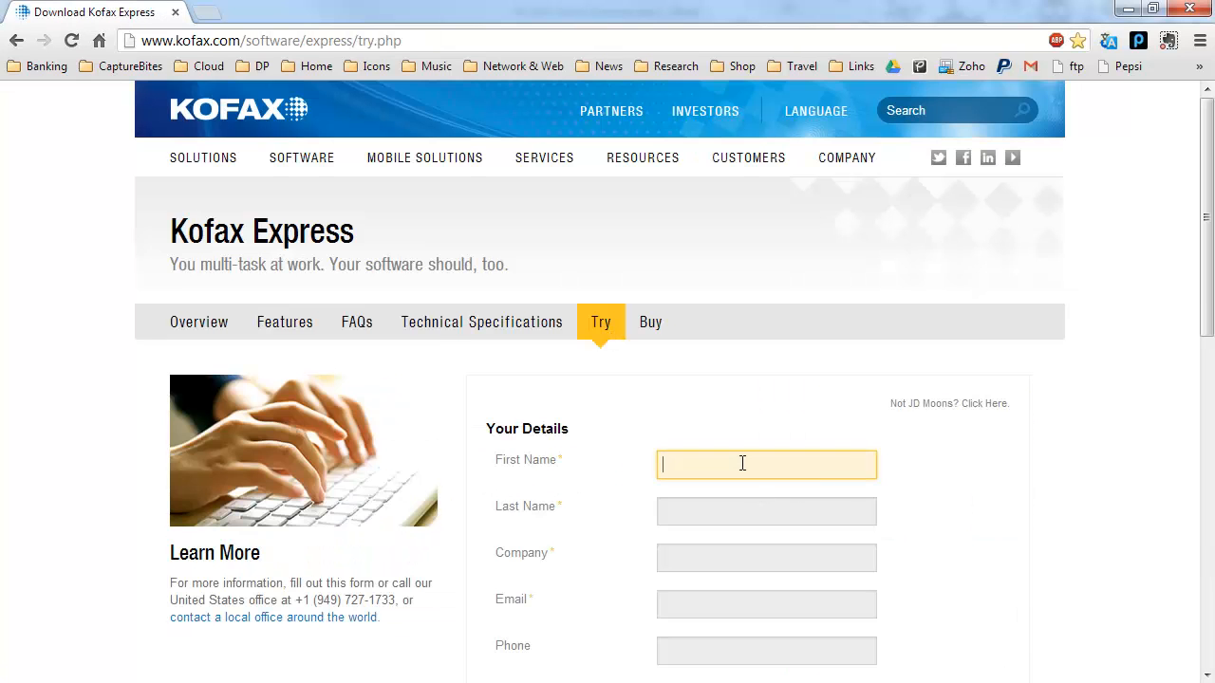